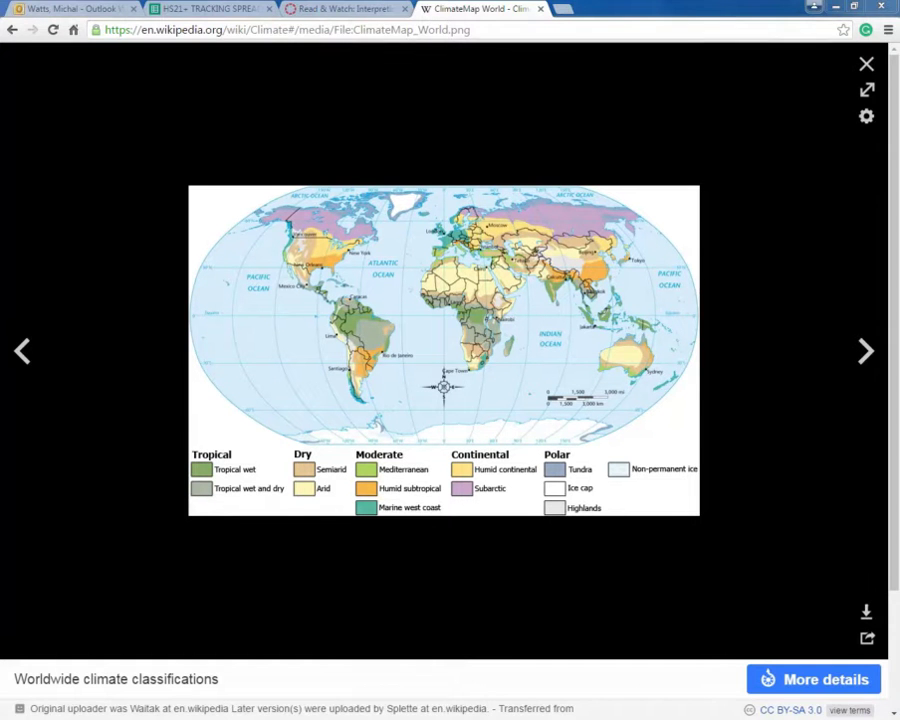
pyautogui.moveTo(166, 572)
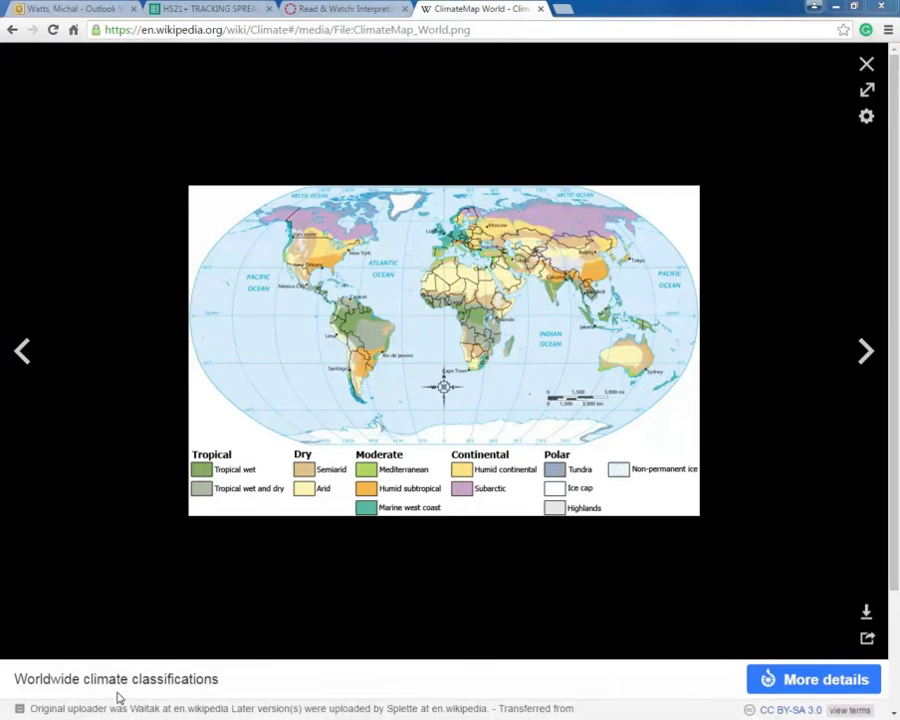
pyautogui.moveTo(232, 676)
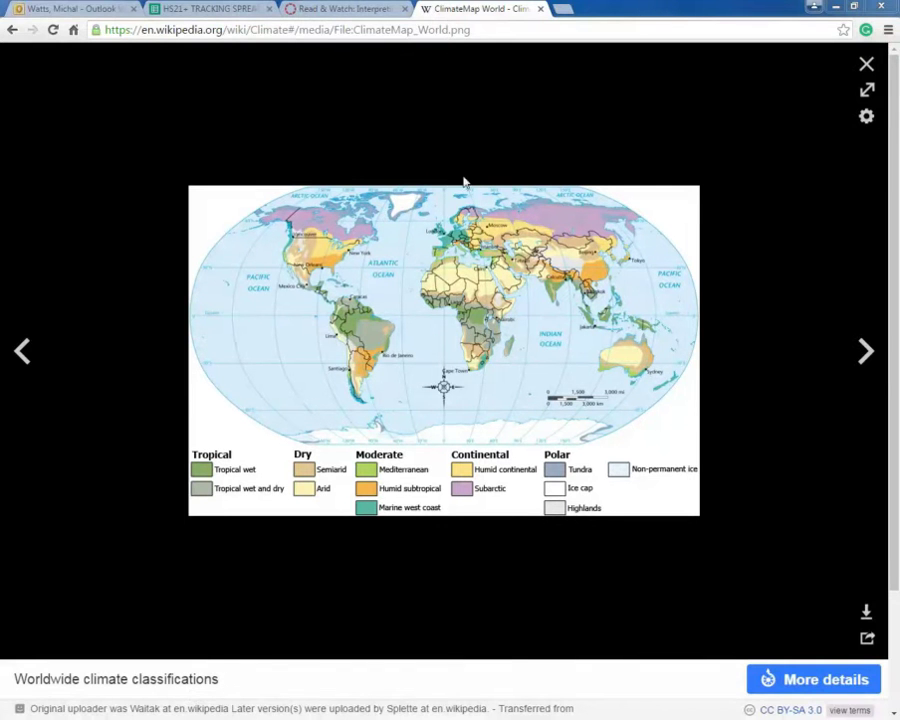
pyautogui.moveTo(606, 148)
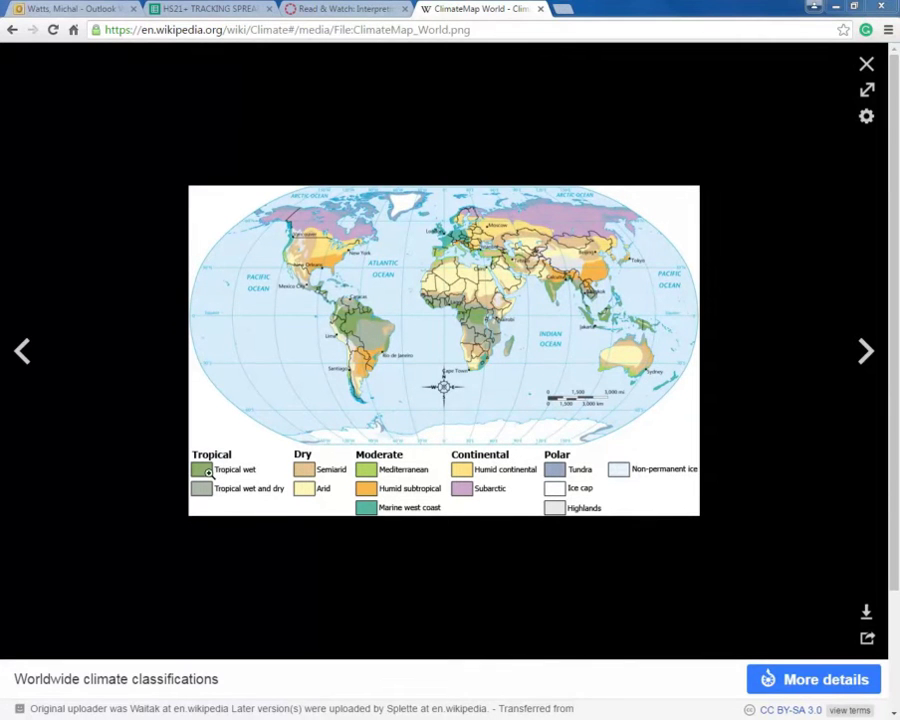
pyautogui.moveTo(298, 504)
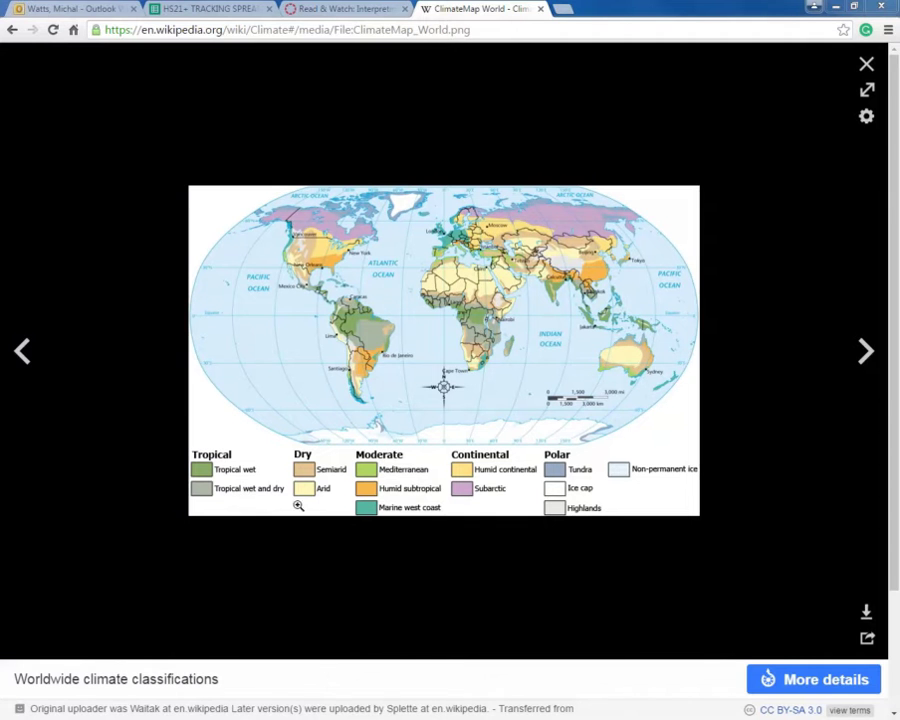
pyautogui.moveTo(204, 495)
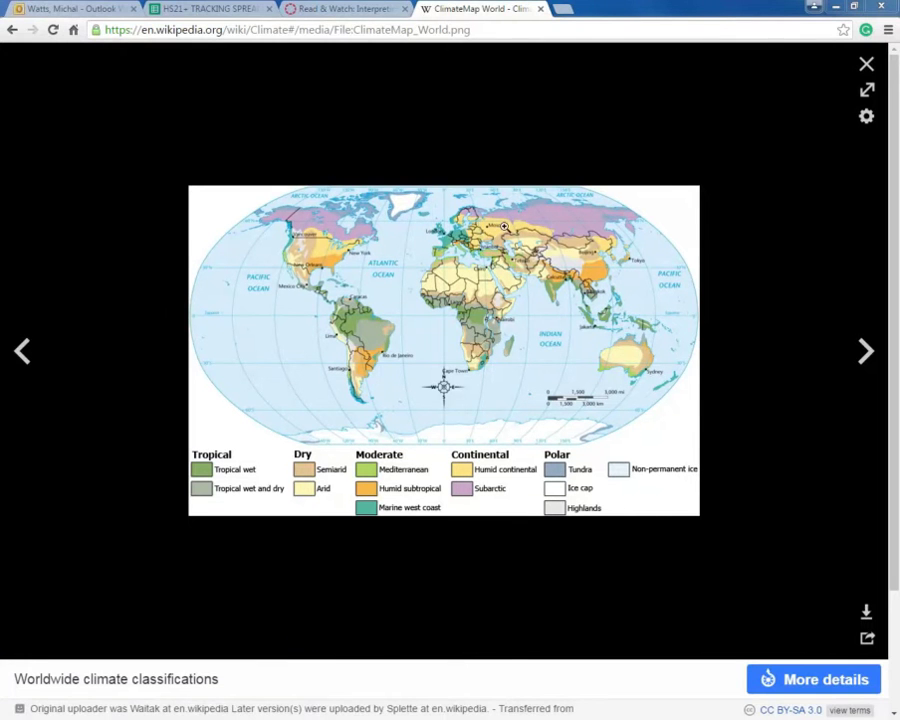
pyautogui.moveTo(492, 253)
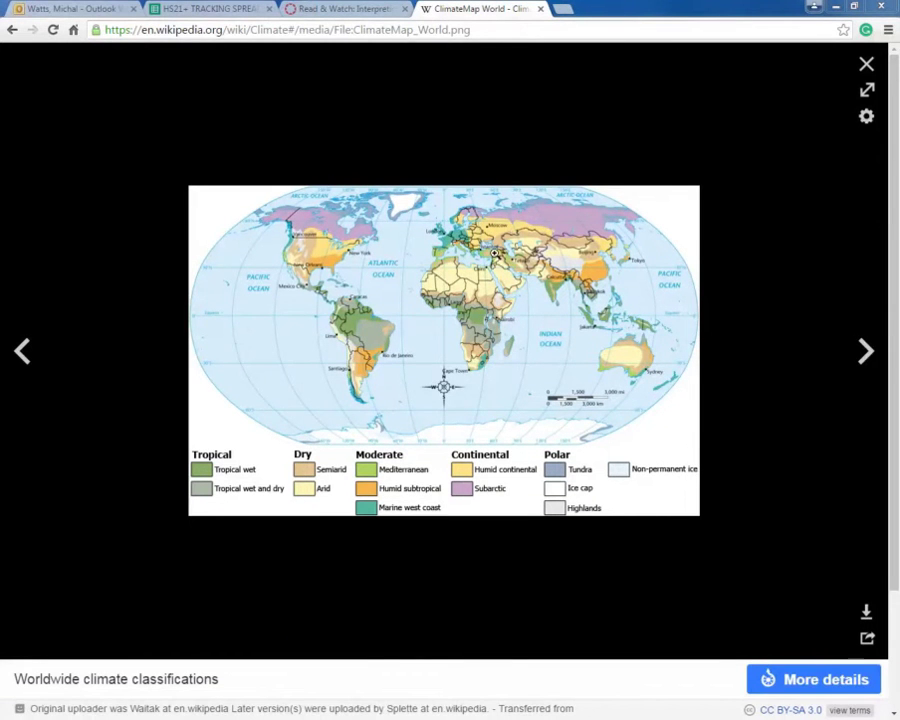
pyautogui.moveTo(364, 470)
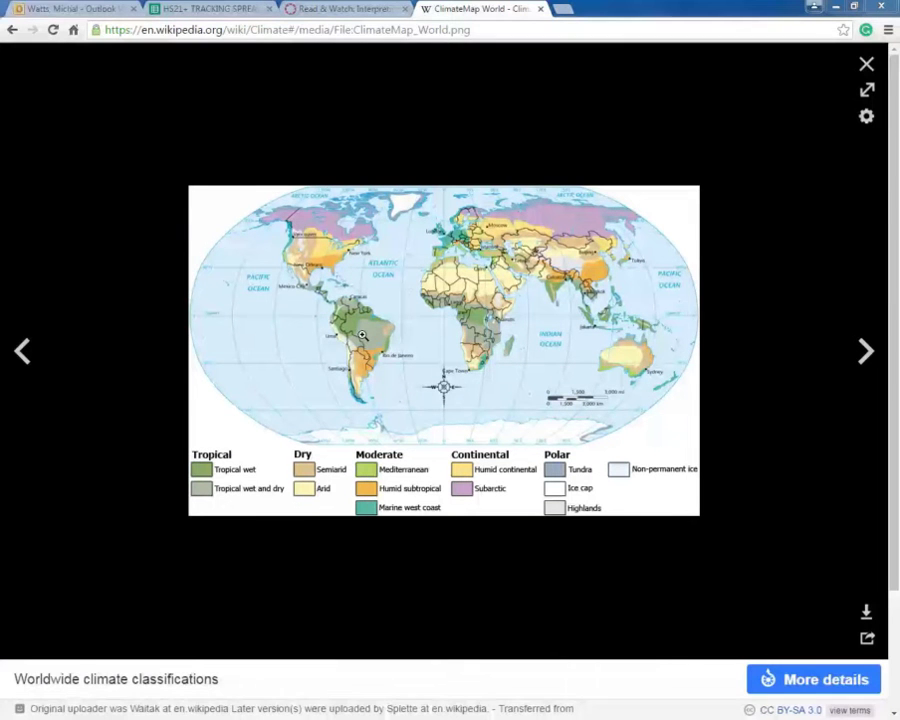
pyautogui.moveTo(506, 480)
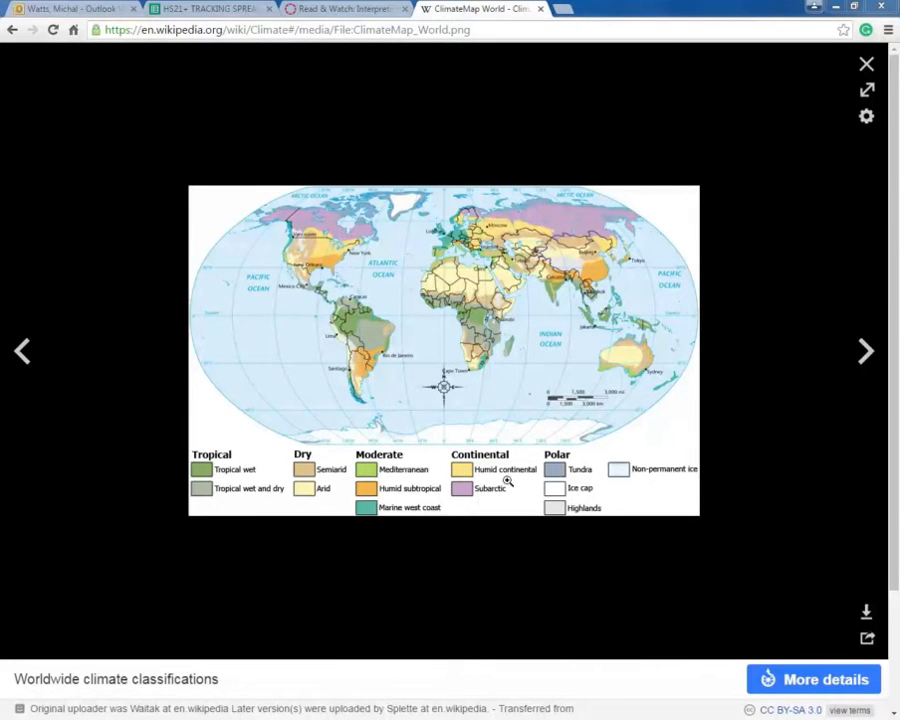
# Advance the media viewer to the animated 1961–1990 monthly average surface temperature map.
pyautogui.click(865, 350)
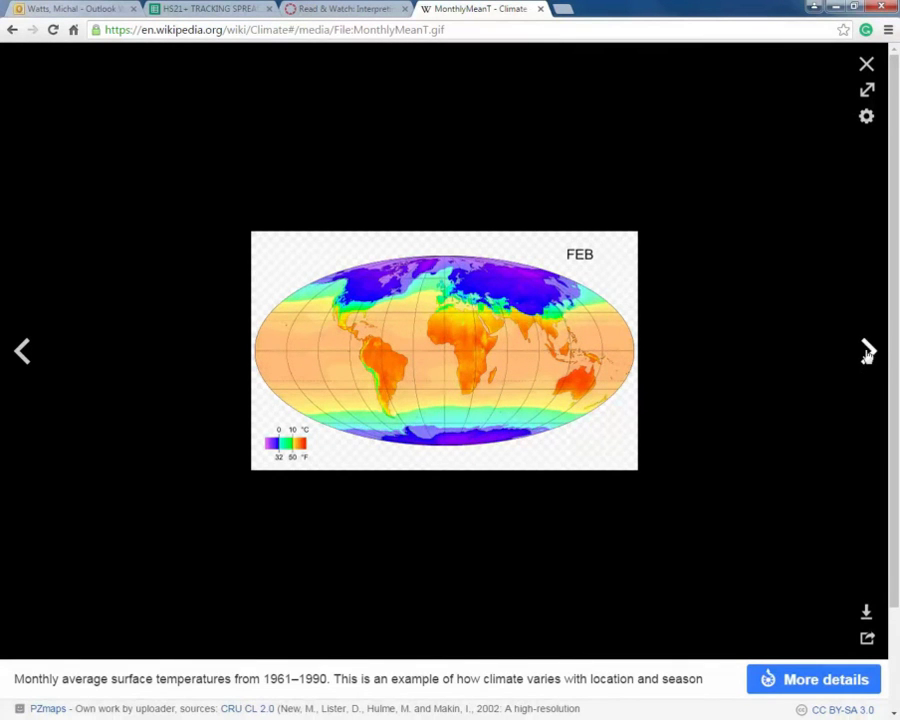
# Advance past NASA's monthly Blue Marble images to the cloudy and sunny spots map.
pyautogui.click(865, 351)
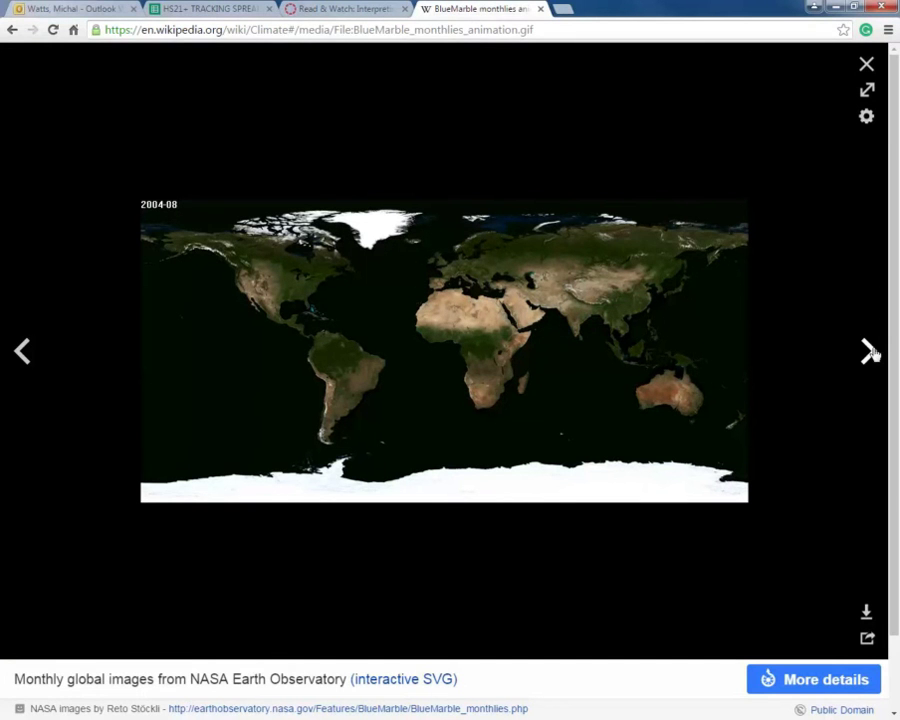
pyautogui.click(866, 347)
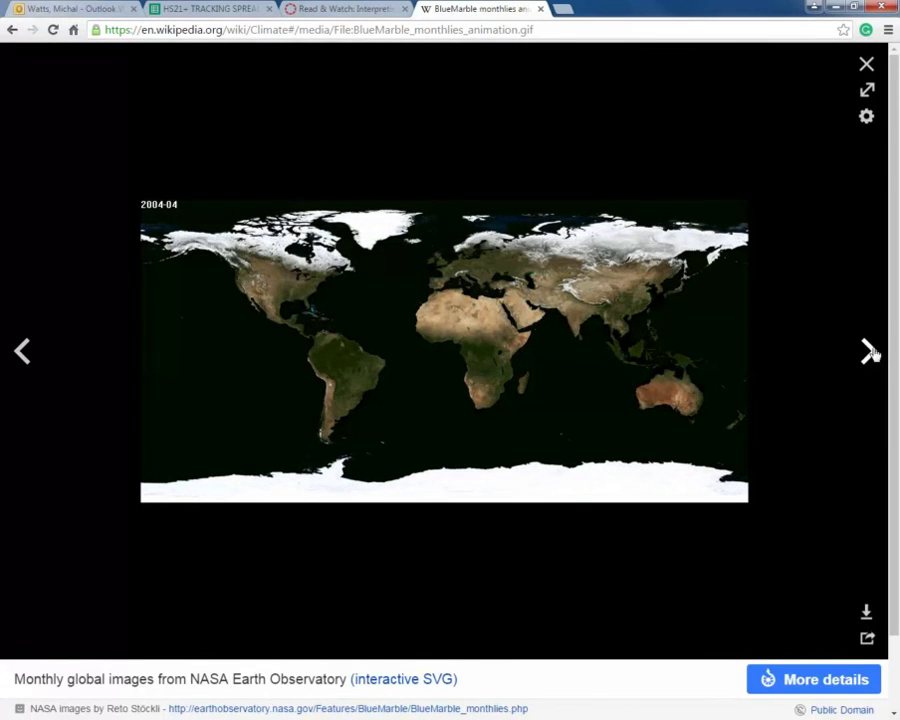
pyautogui.click(867, 350)
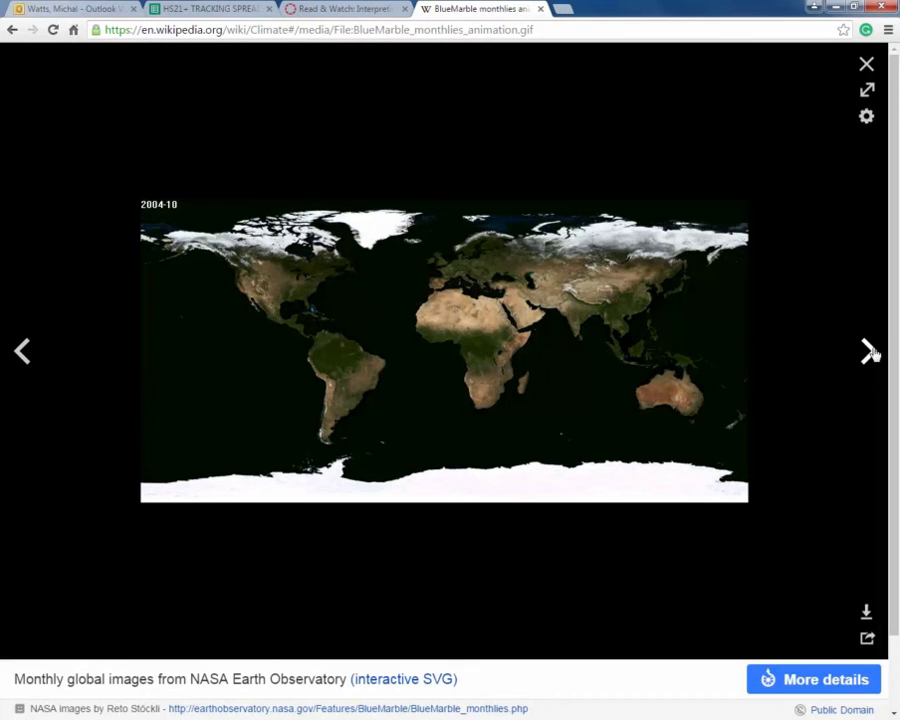
pyautogui.click(865, 352)
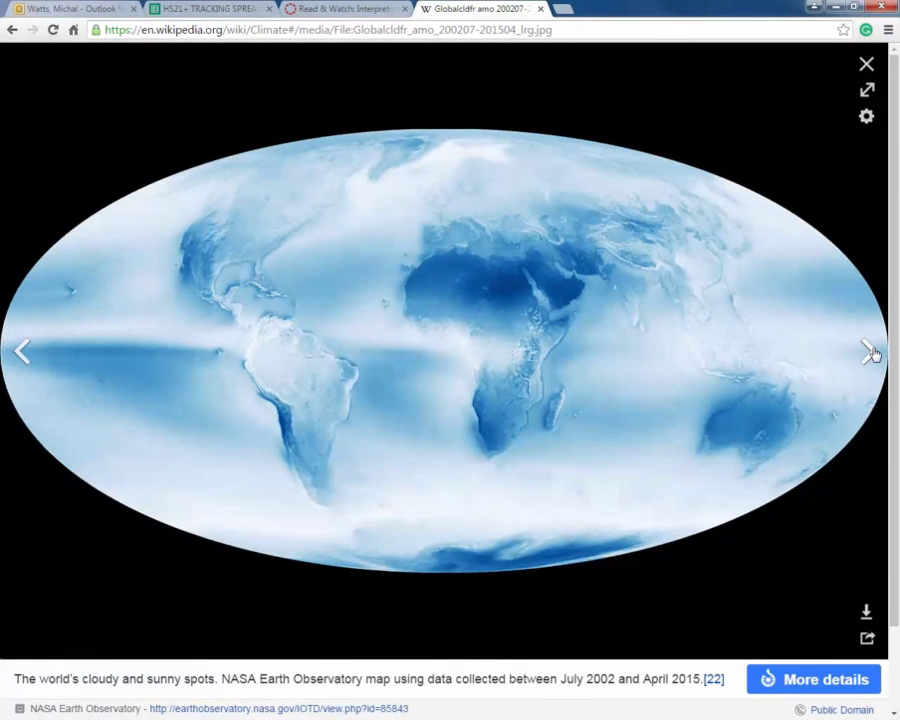
# Advance past the cloud cover, humid continental and arctic tundra maps to monthly precipitation.
pyautogui.click(865, 350)
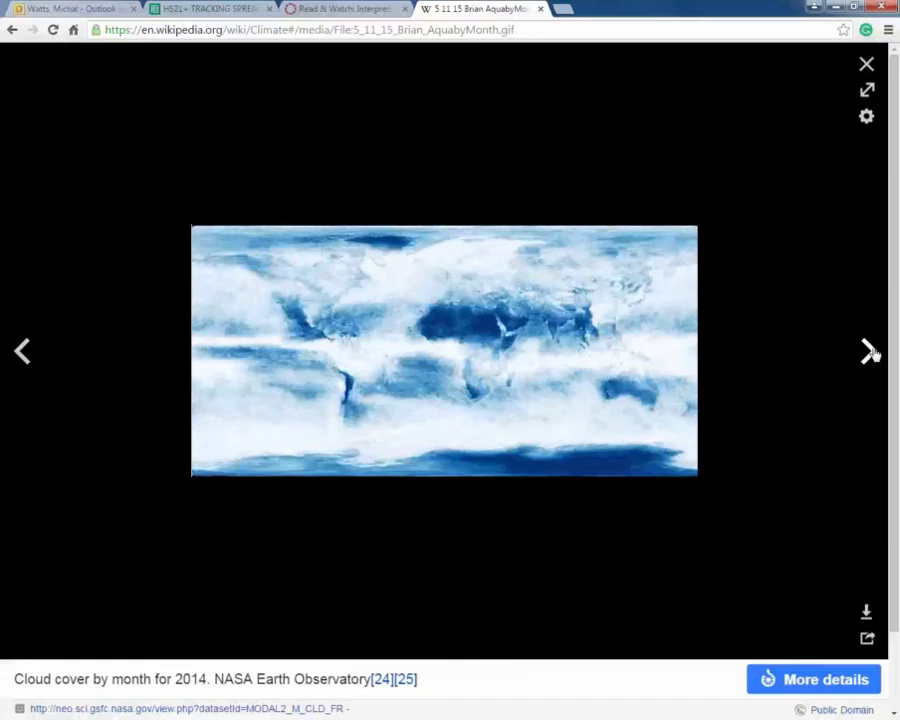
pyautogui.click(866, 349)
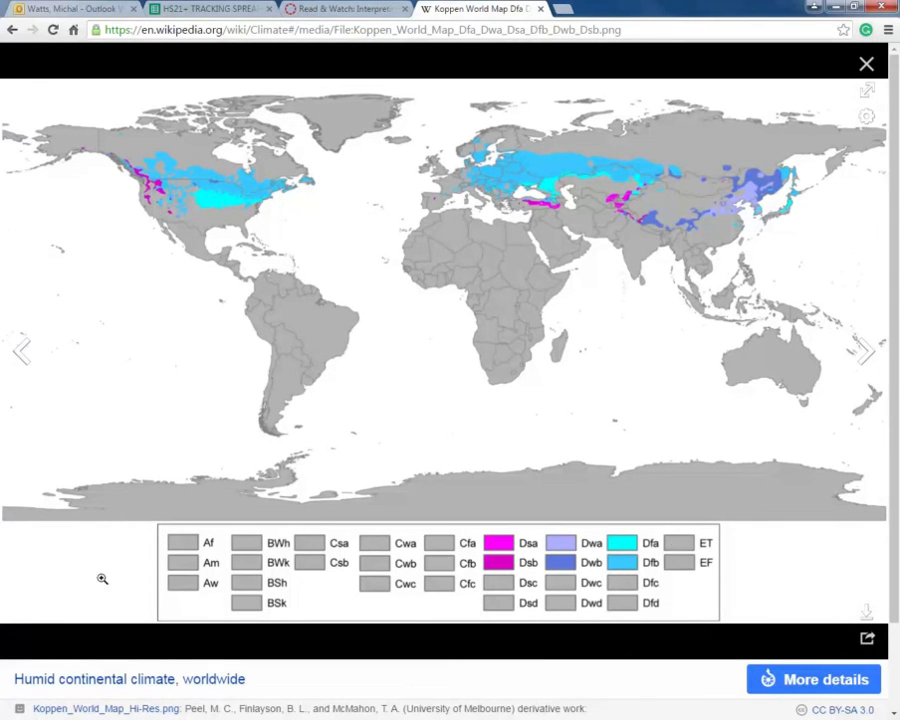
pyautogui.moveTo(227, 556)
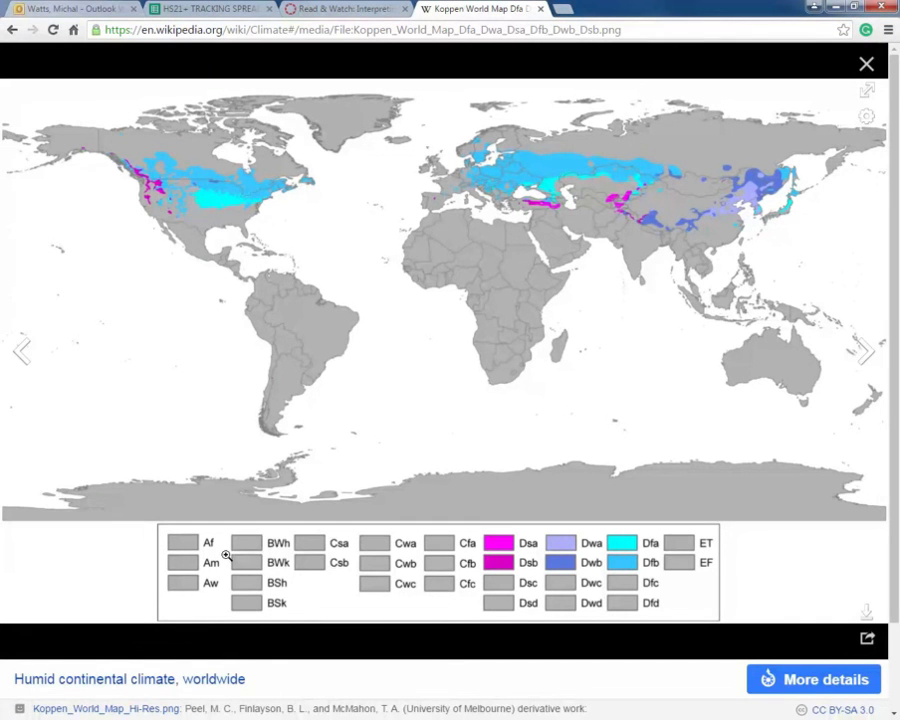
pyautogui.moveTo(867, 390)
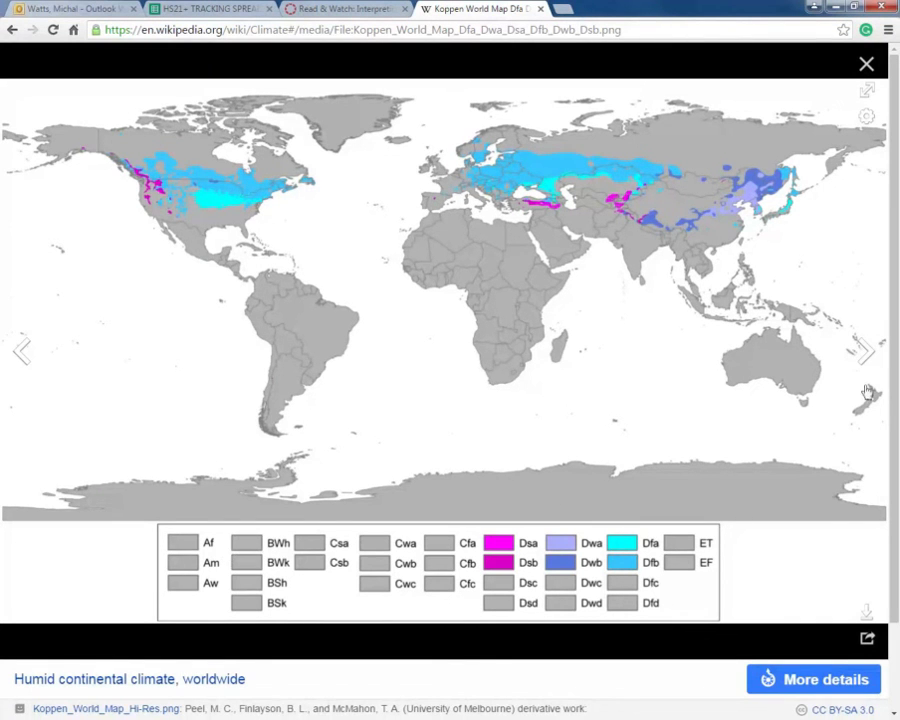
pyautogui.click(865, 351)
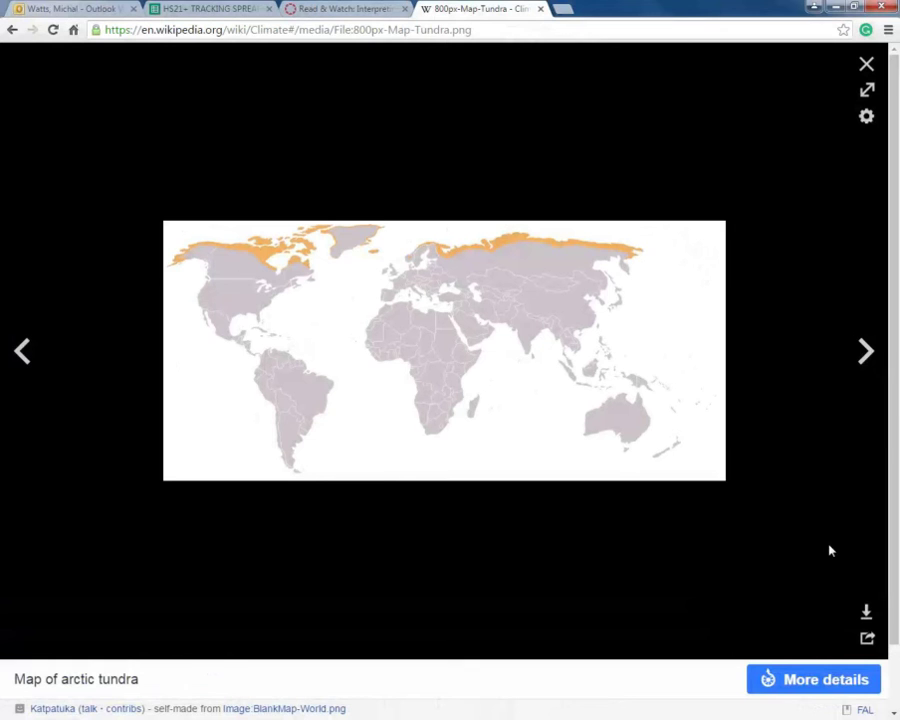
pyautogui.click(865, 350)
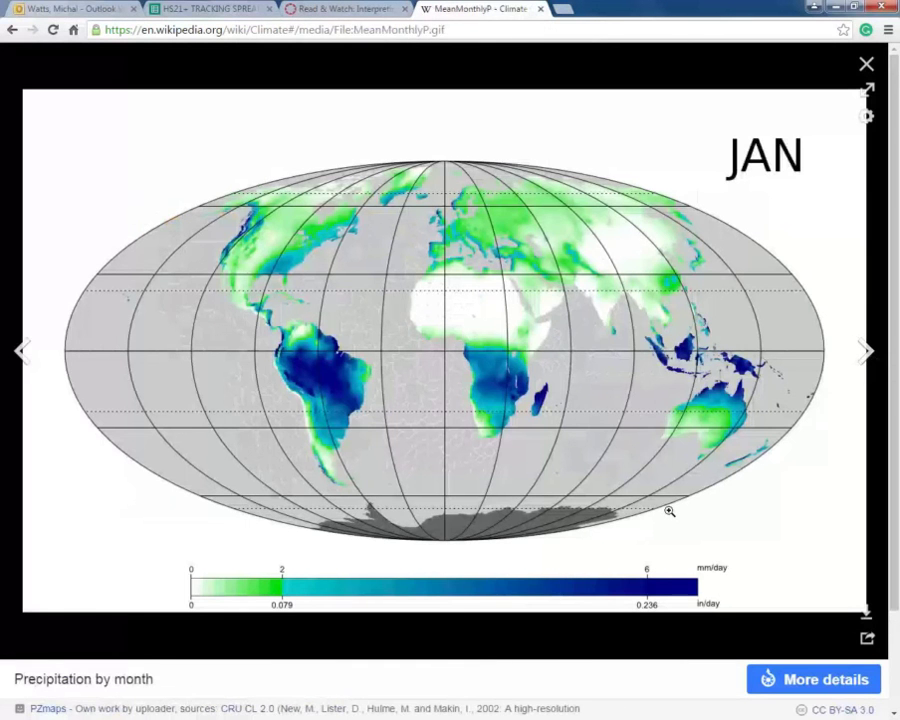